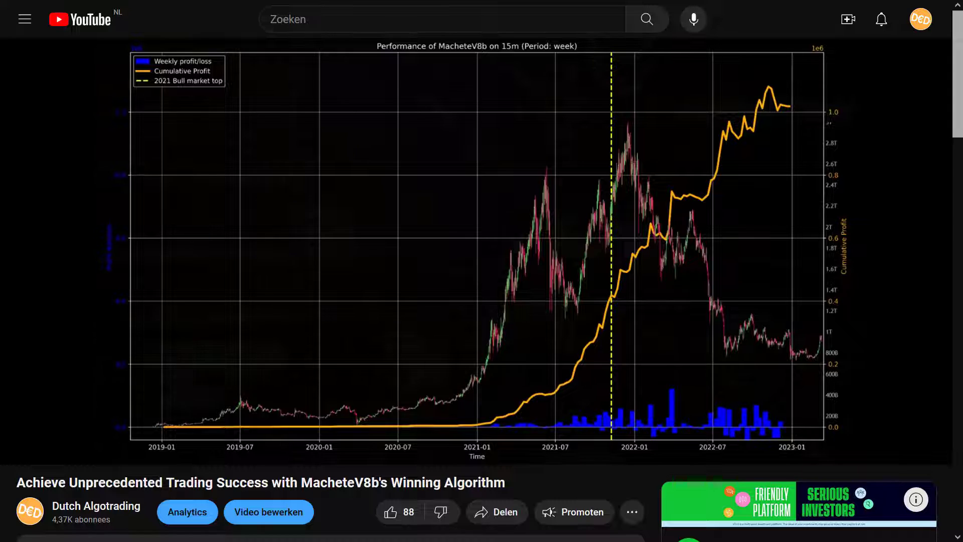
- Scrub the video past the MacheteV8b chart to the lookahead analysis release notes
drag(444, 424, 788, 108)
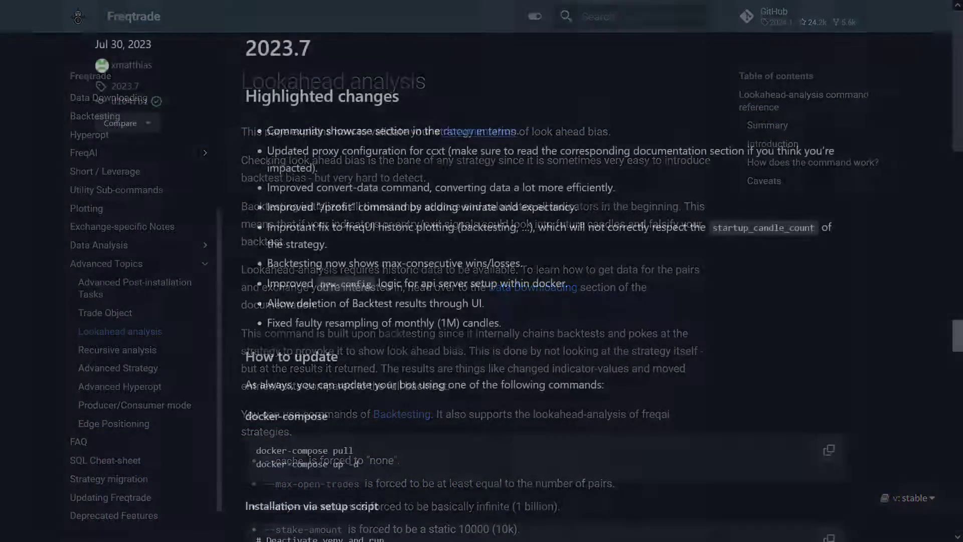
scroll(down, 3)
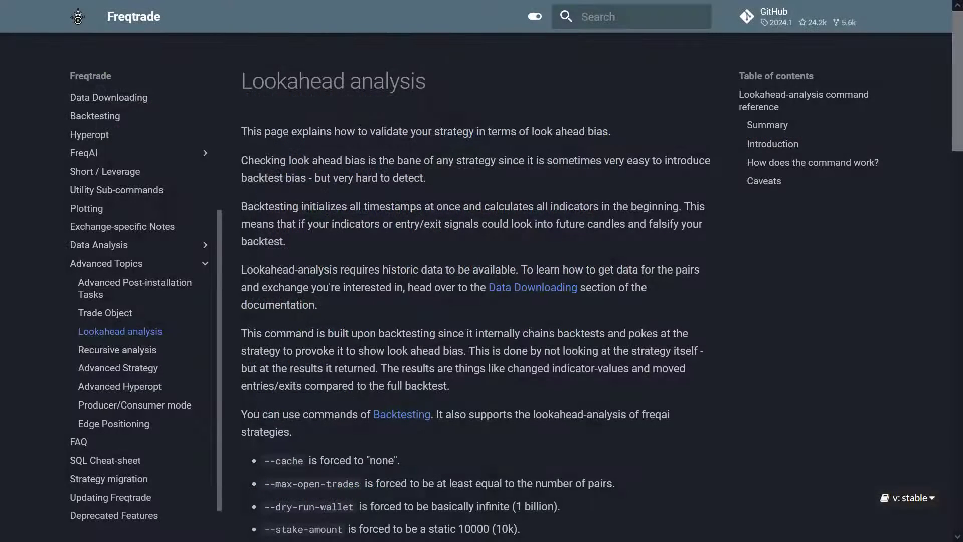
mouse_move(942, 445)
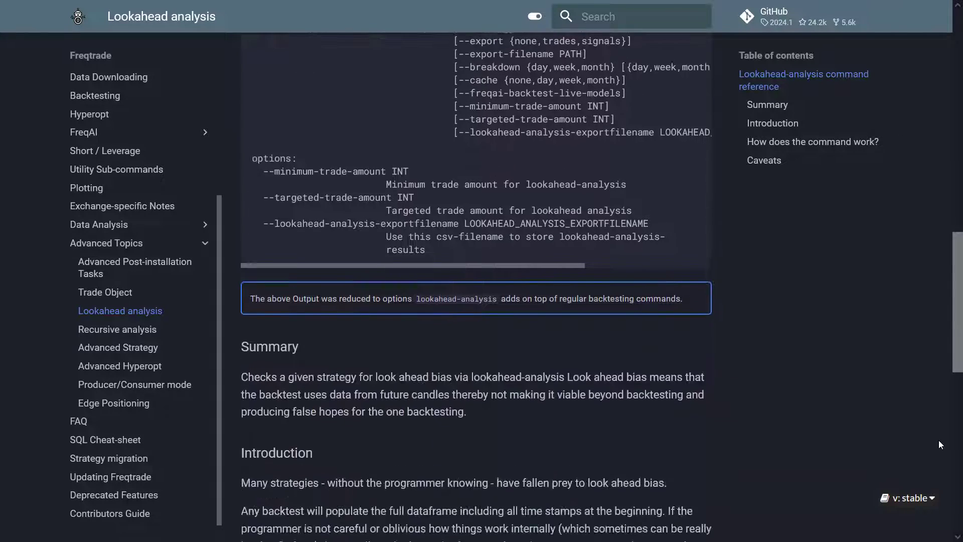
scroll(down, 3)
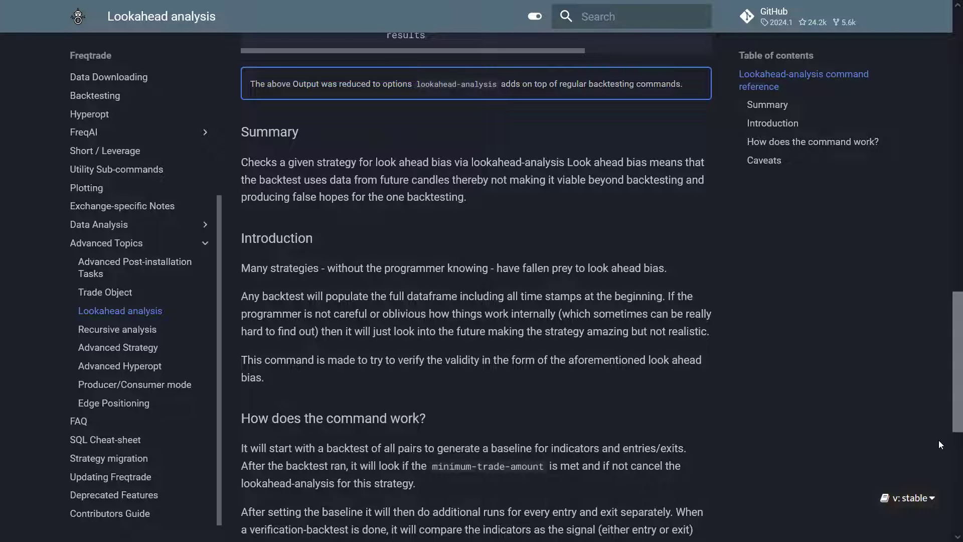
scroll(down, 3)
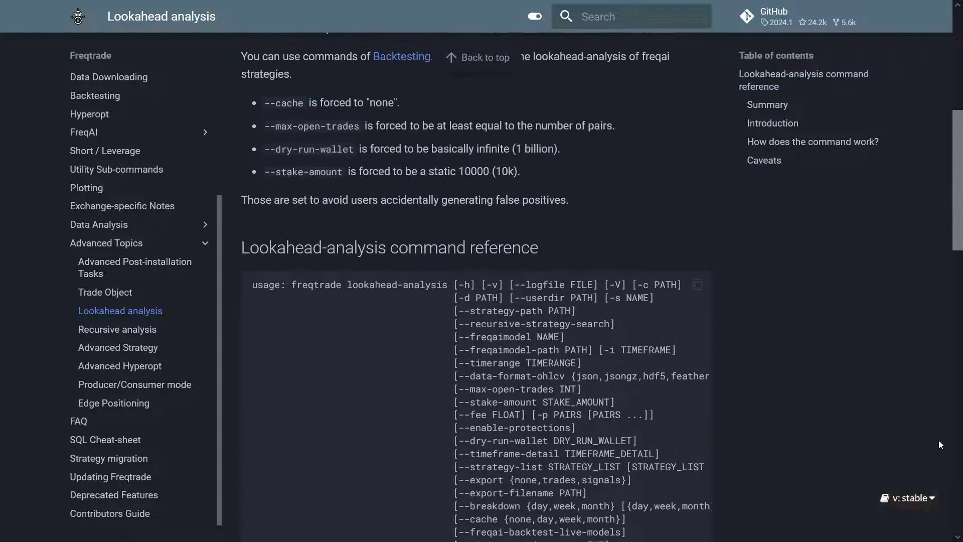
scroll(up, 3)
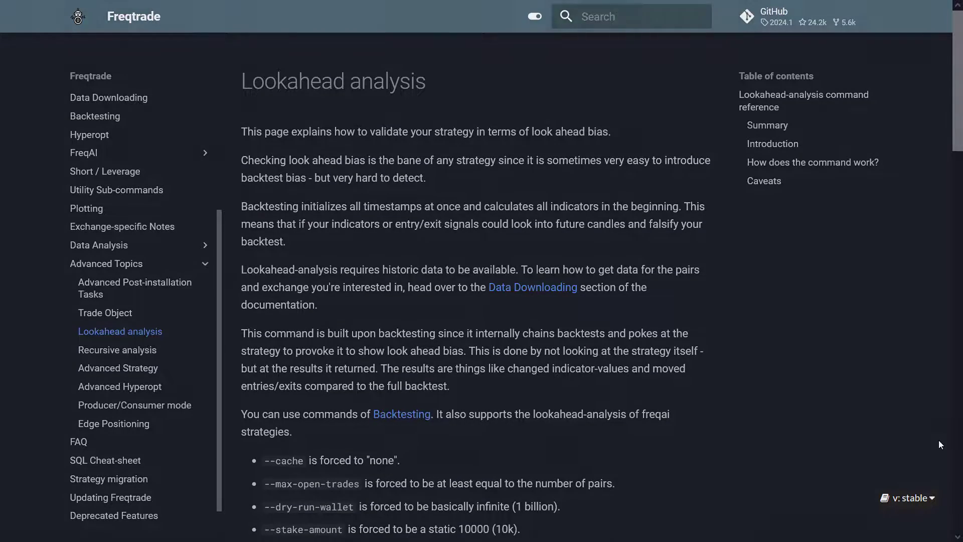
scroll(down, 3)
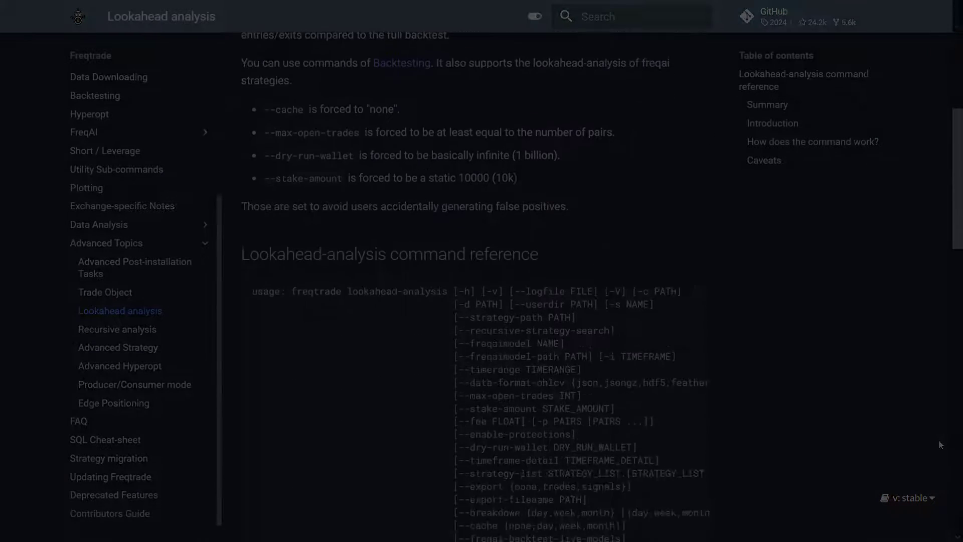
scroll(down, 3)
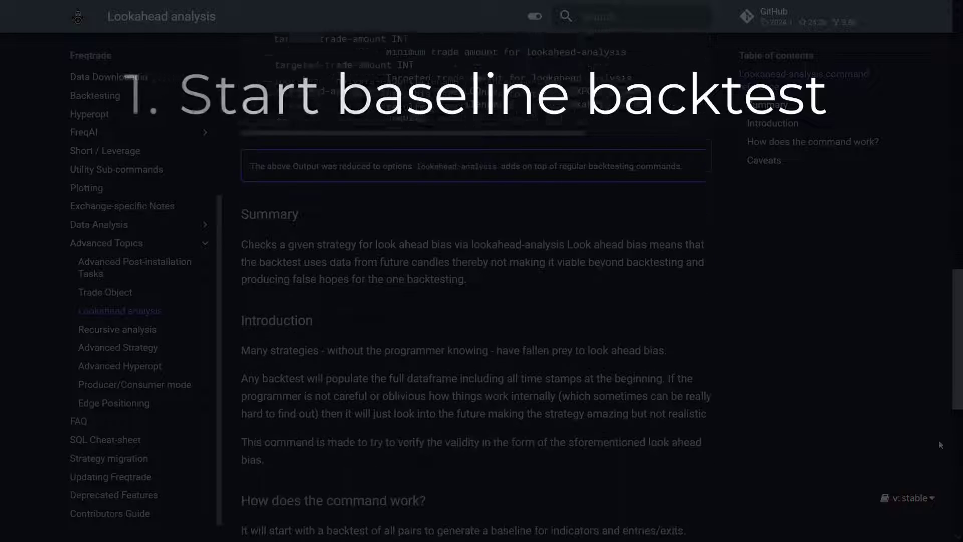
- Scroll down before switching to the WSL terminal in /opt/freqtrade
scroll(down, 3)
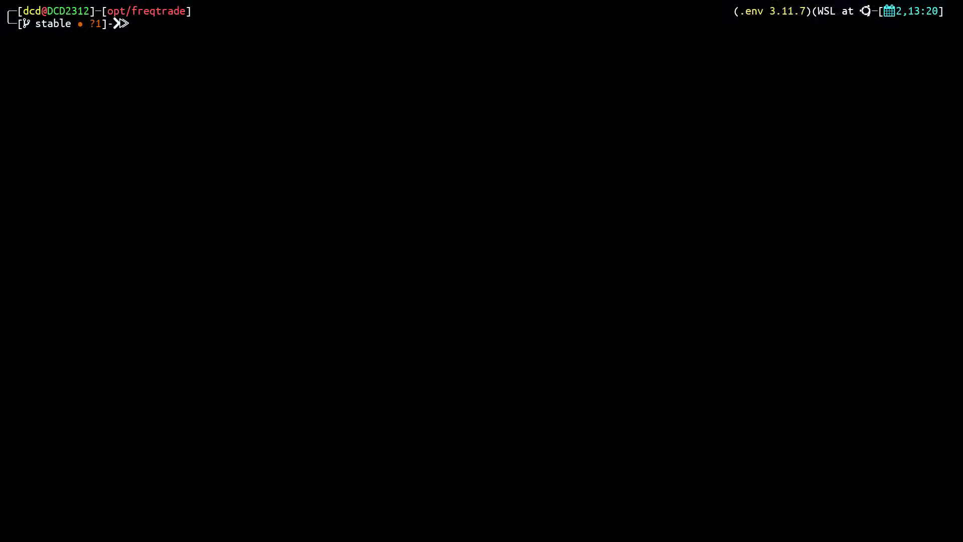
- Run lookahead-analysis on Low_BB with spot_config.json, then print its low_BB.csv results
text(freqtrade lookahead-analysis -c user_data/spot_config.json --timerange 20190101- --timeframe 1d -s Low_BB --minimum-trade-amount 5 --lookahead-analysis-exportfilename user_data/logs/low_BB.csv)
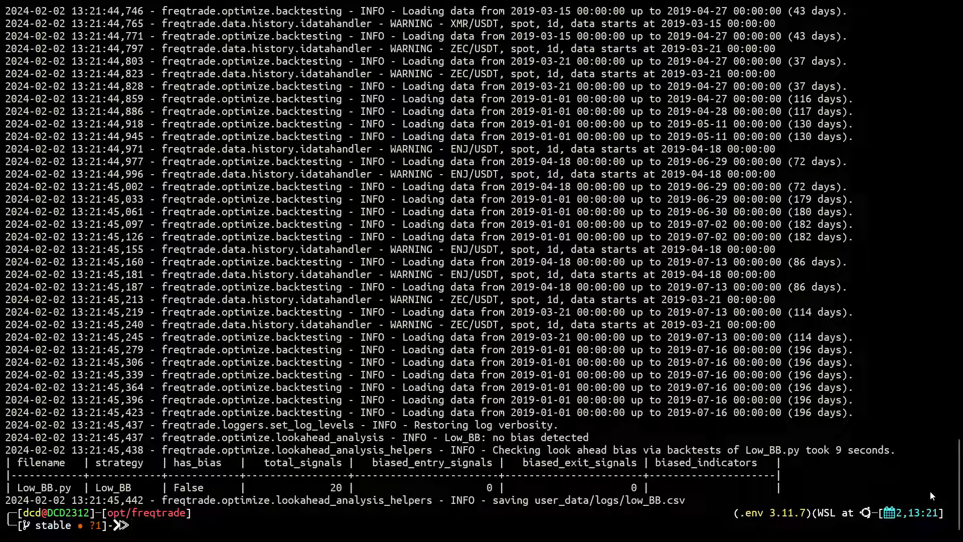
text(cat user_data/logs/low_BB.csv)
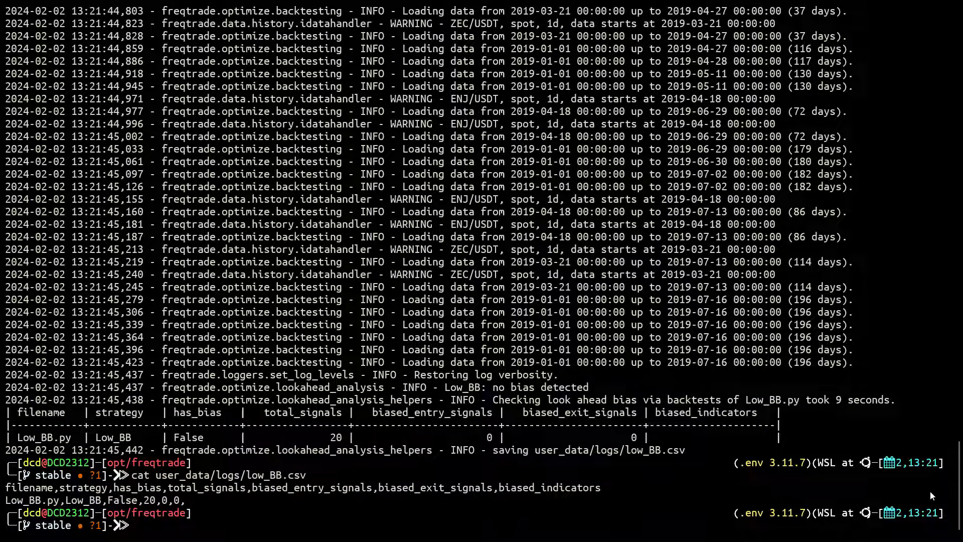
text(c)
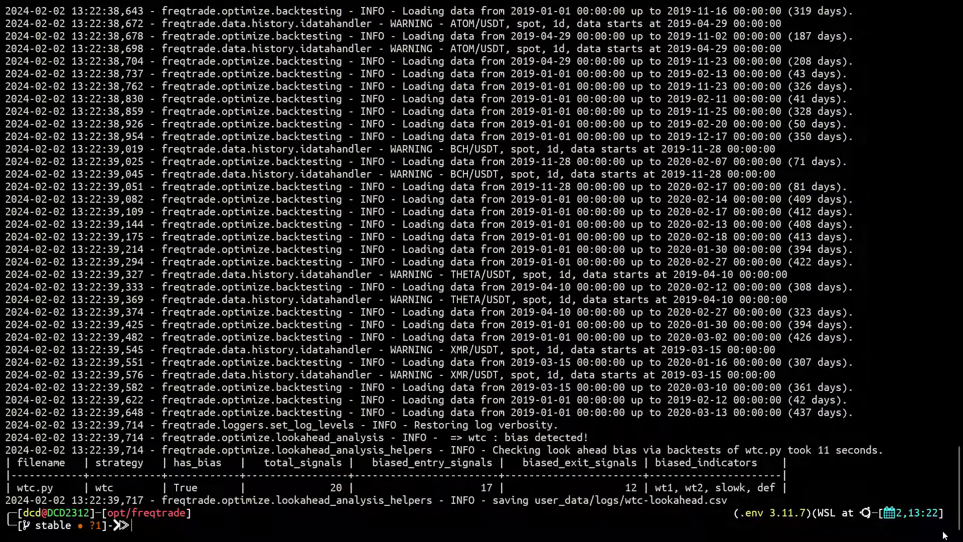
- Begin typing 'cat user_data/' to print the saved wtc lookahead results
text(cat)
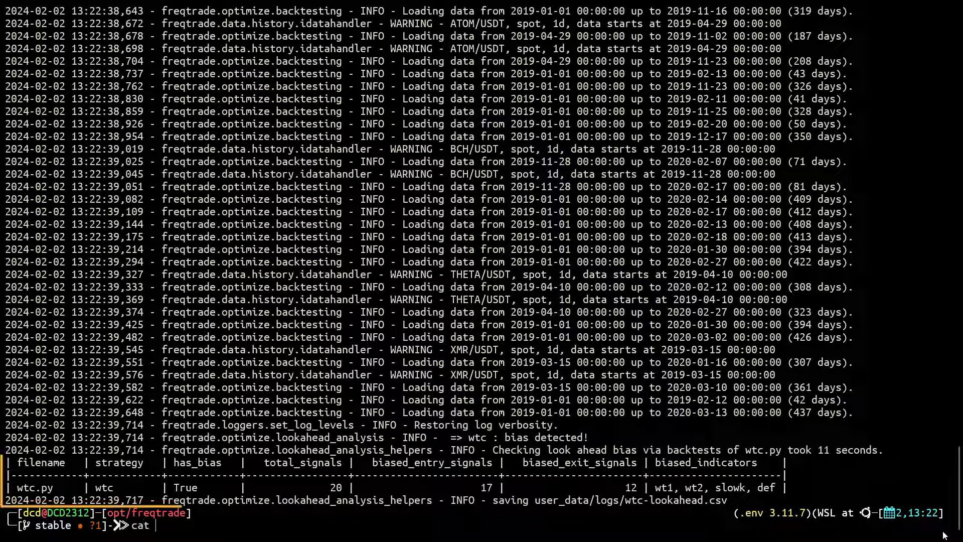
text(user_data/)
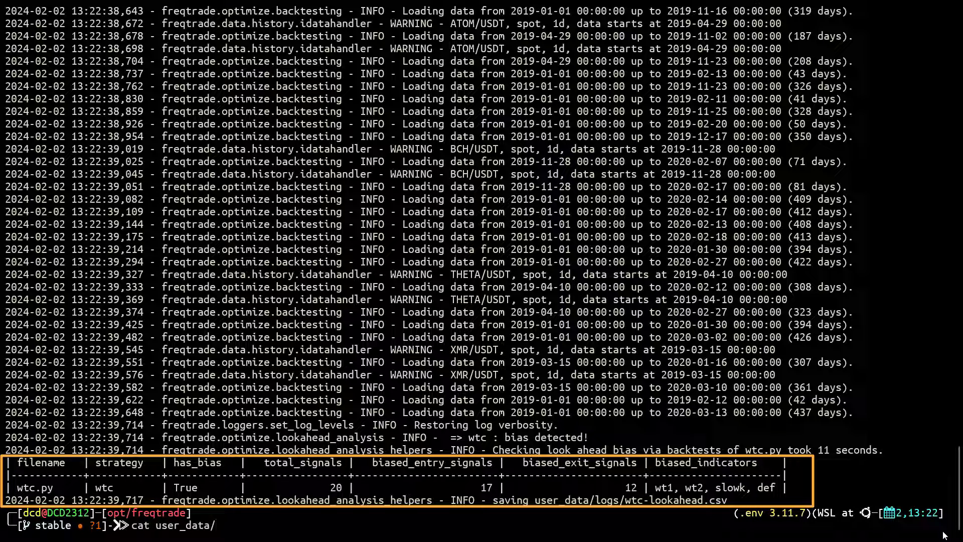
- Print user_data/logs/wtc-lookahead.csv showing bias True, then clear the terminal
text(logs/)
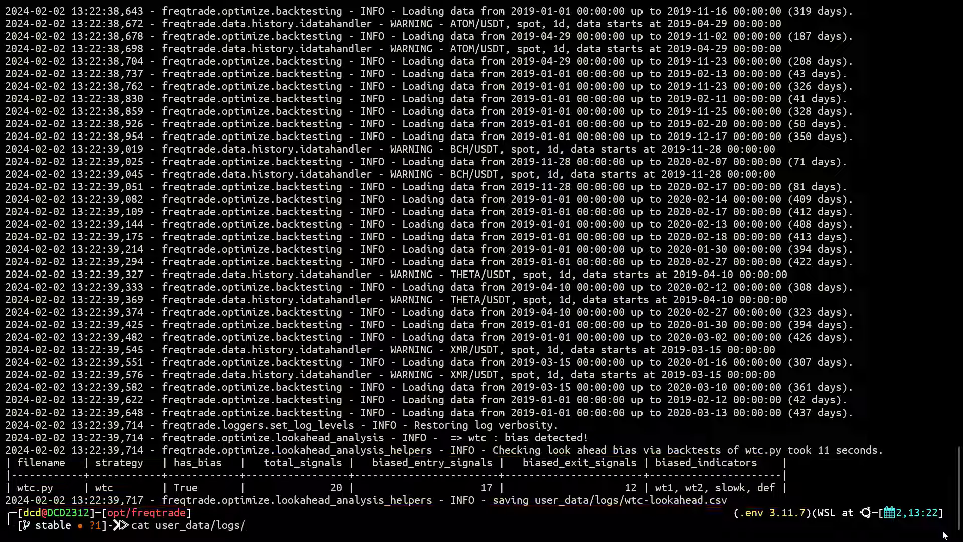
text(wtc-lookahead.csv)
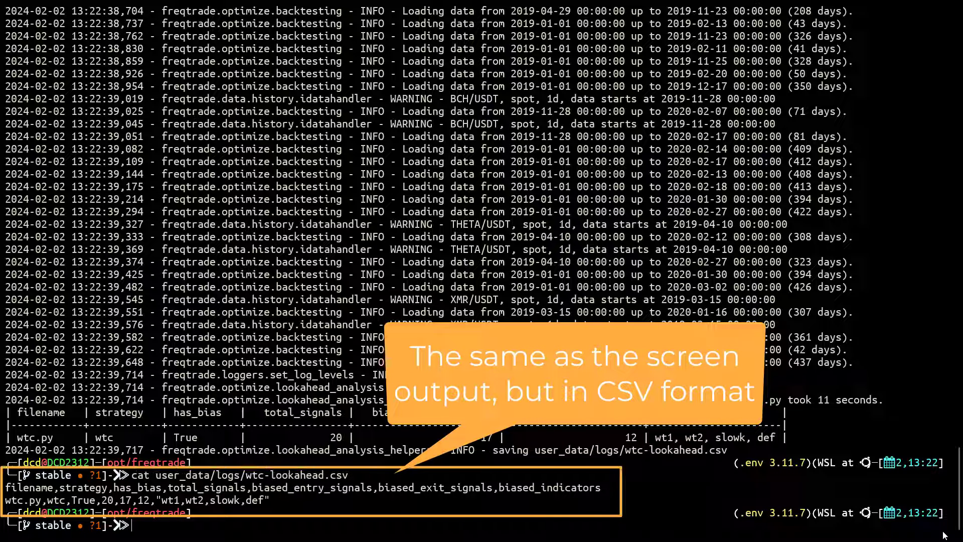
text(clea)
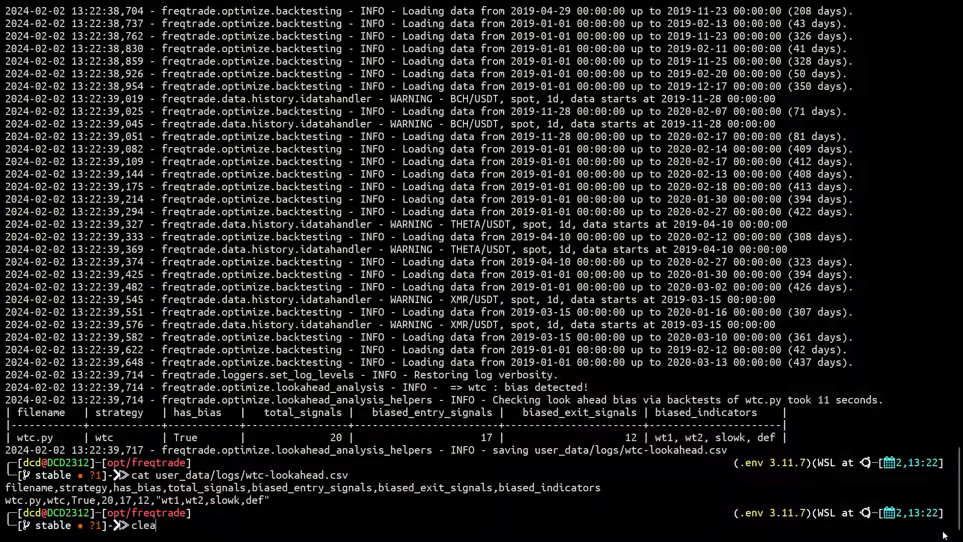
text(r)
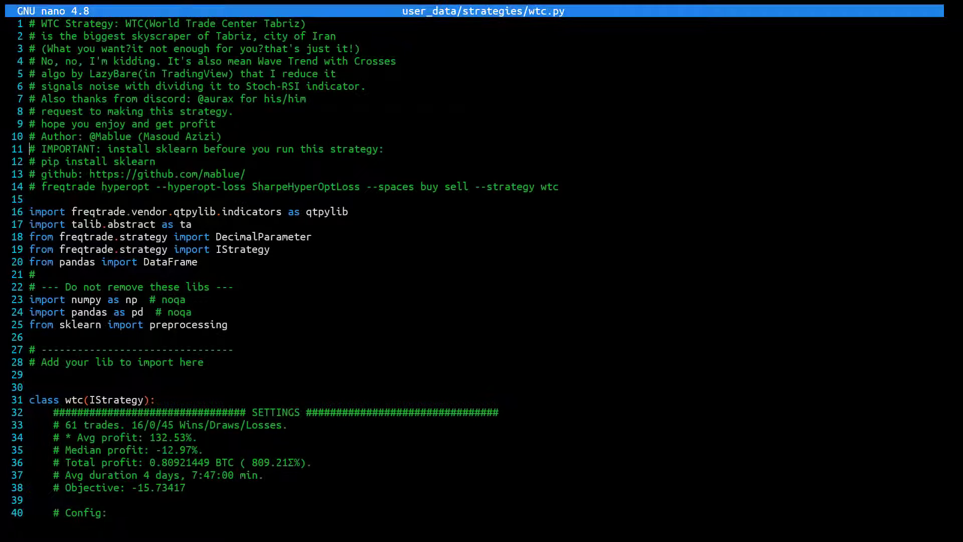
- Scroll wtc.py in nano down to the buy_params and sell_params blocks
scroll(down, 3)
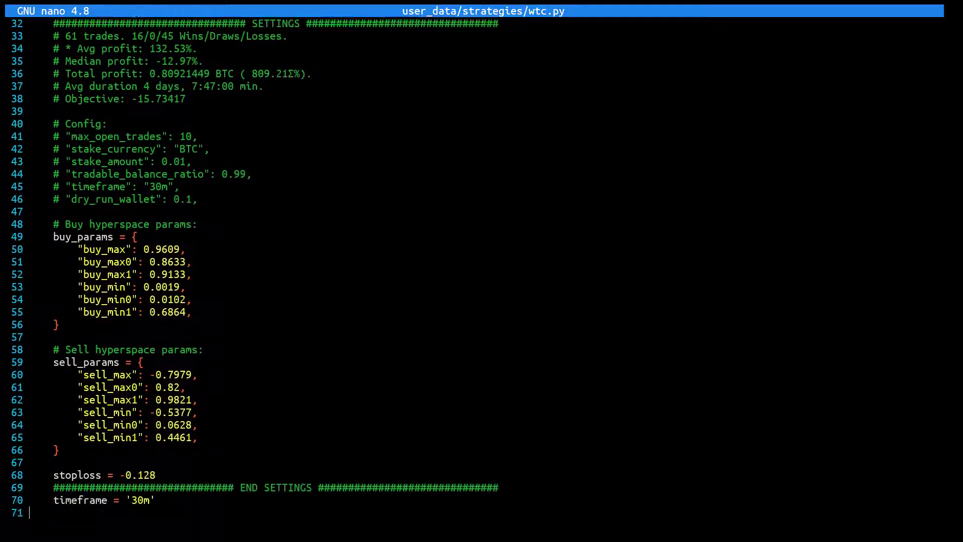
scroll(down, 3)
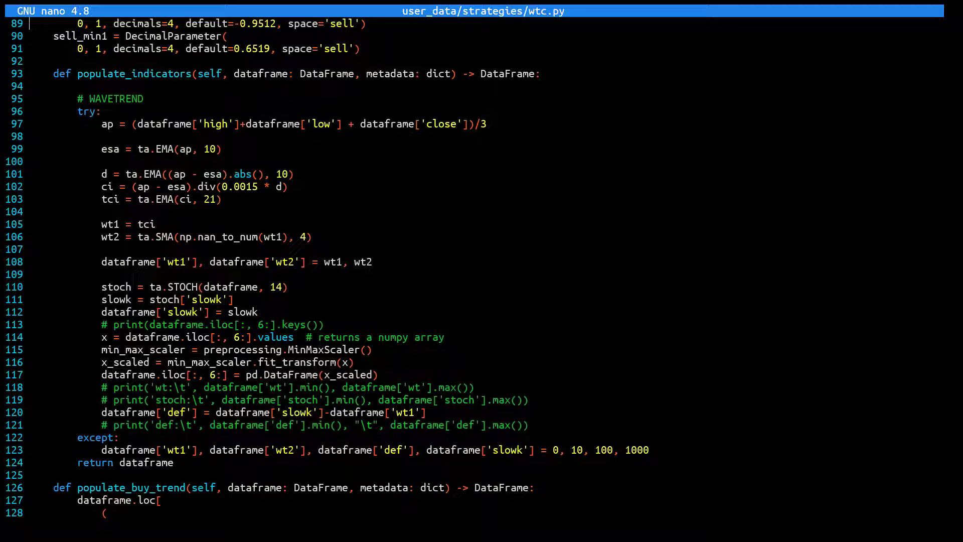
- Highlight a line of the WaveTrend and Stoch calculations in populate_indicators
drag(285, 386, 400, 387)
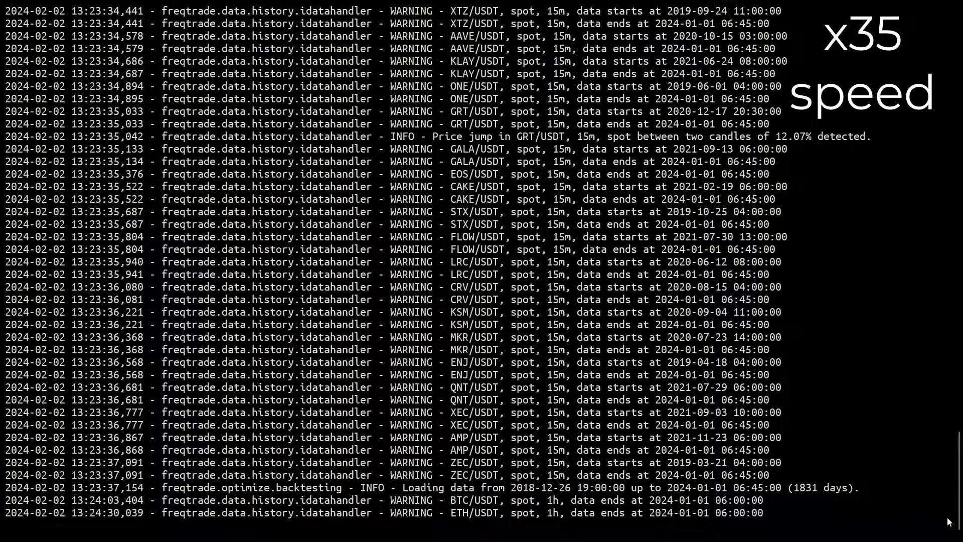
- Scroll through the data-loading log as 1h pairs load up to ZEC/USDT
scroll(down, 3)
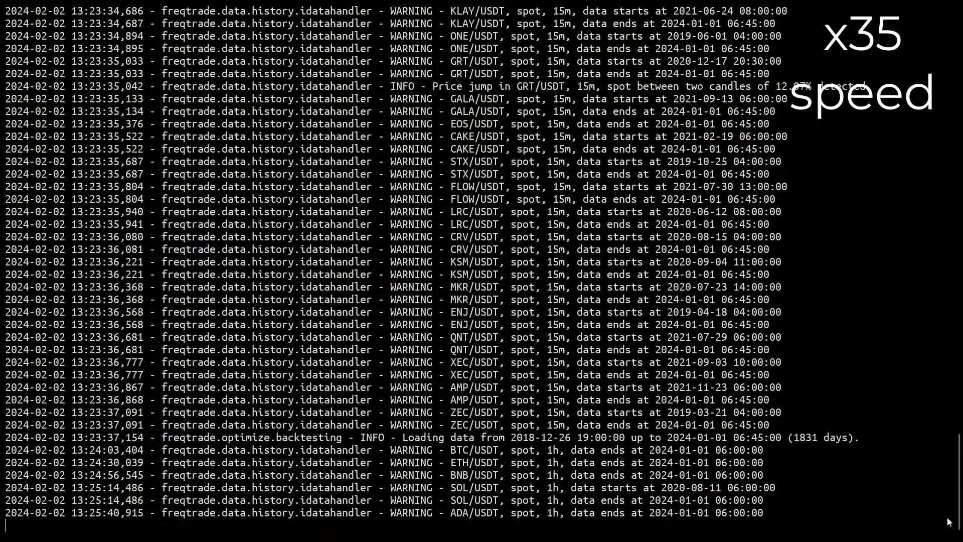
scroll(down, 3)
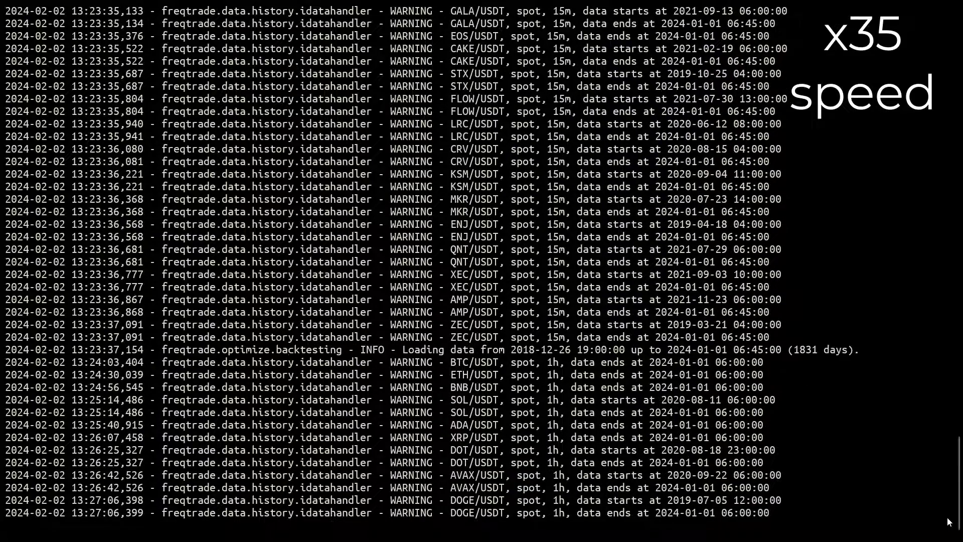
scroll(down, 3)
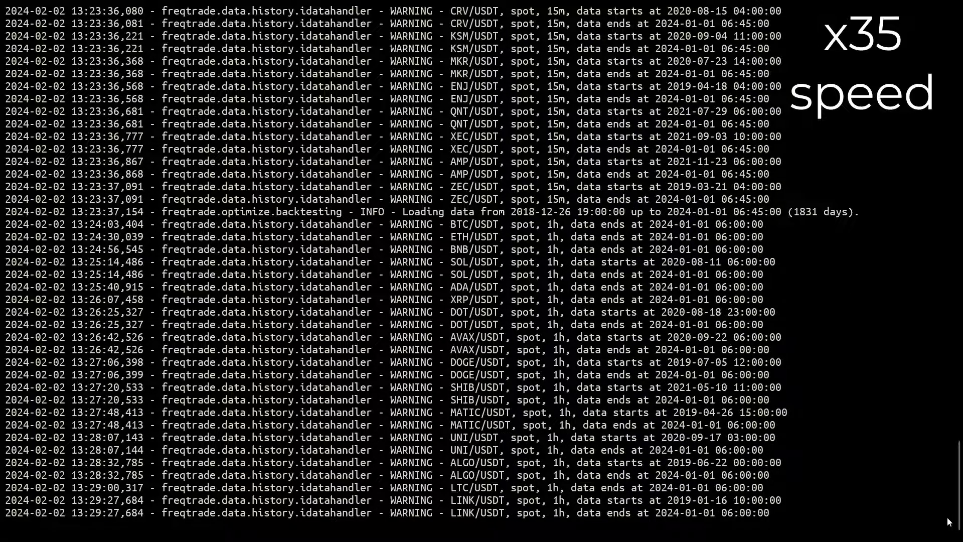
scroll(down, 3)
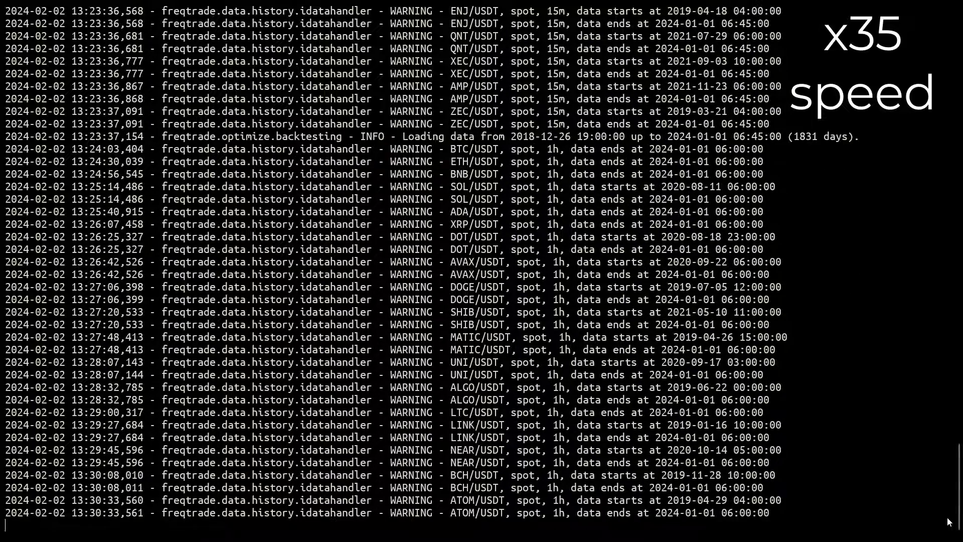
scroll(down, 3)
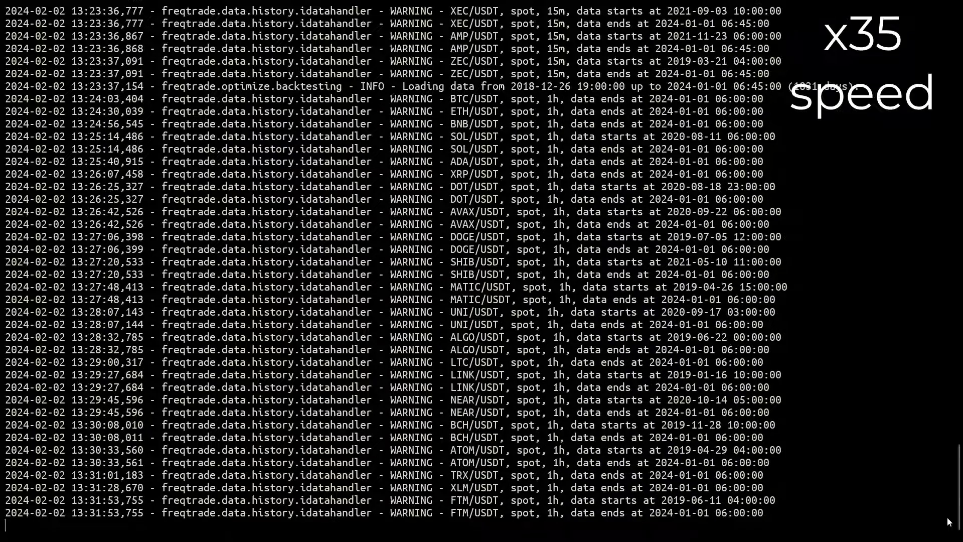
scroll(down, 3)
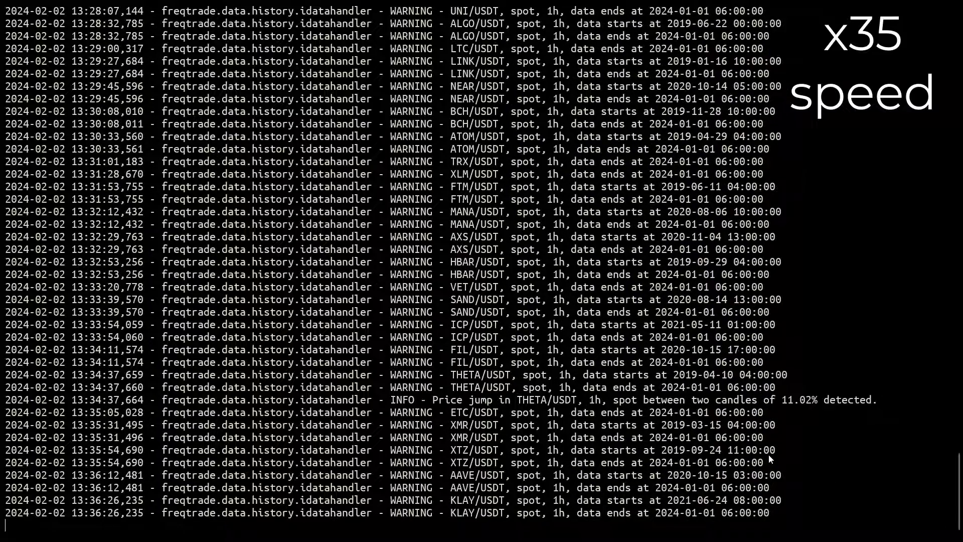
scroll(down, 3)
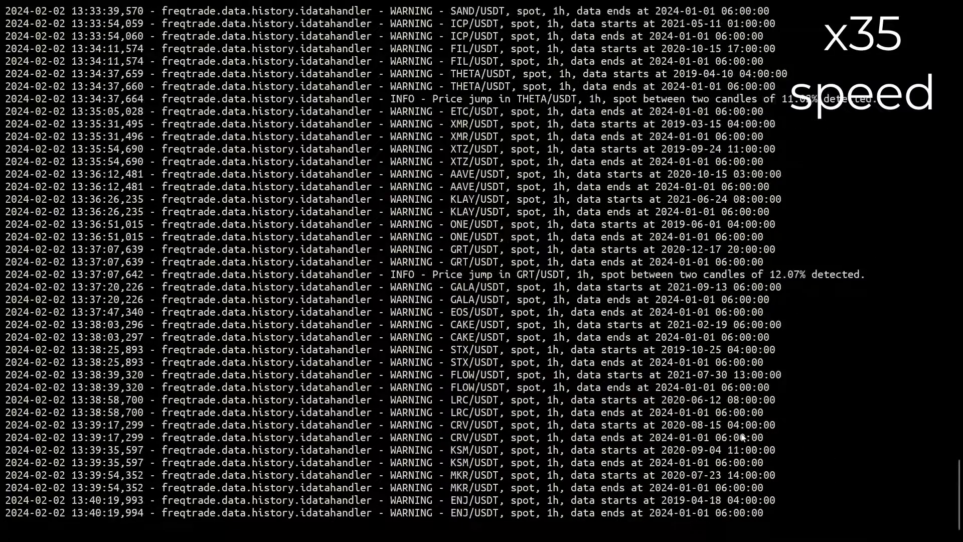
scroll(down, 3)
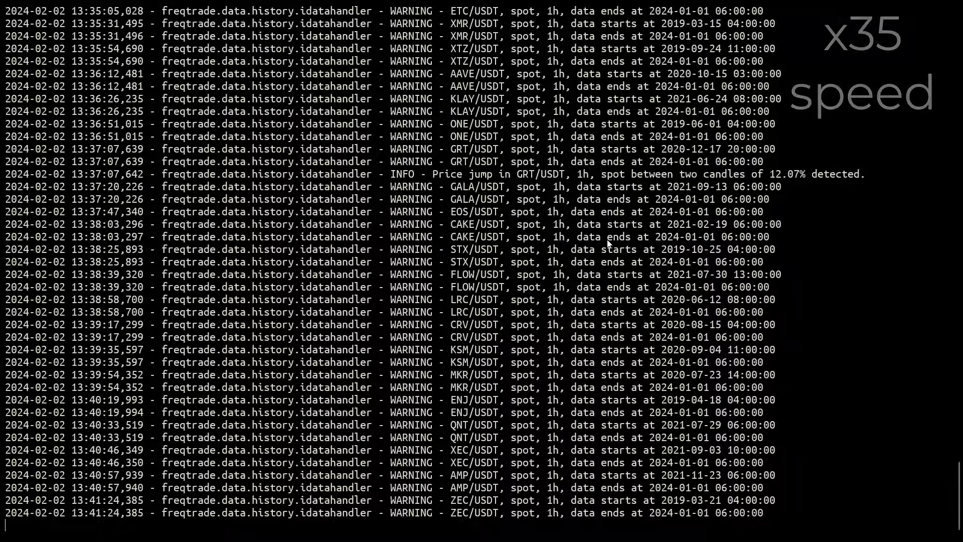